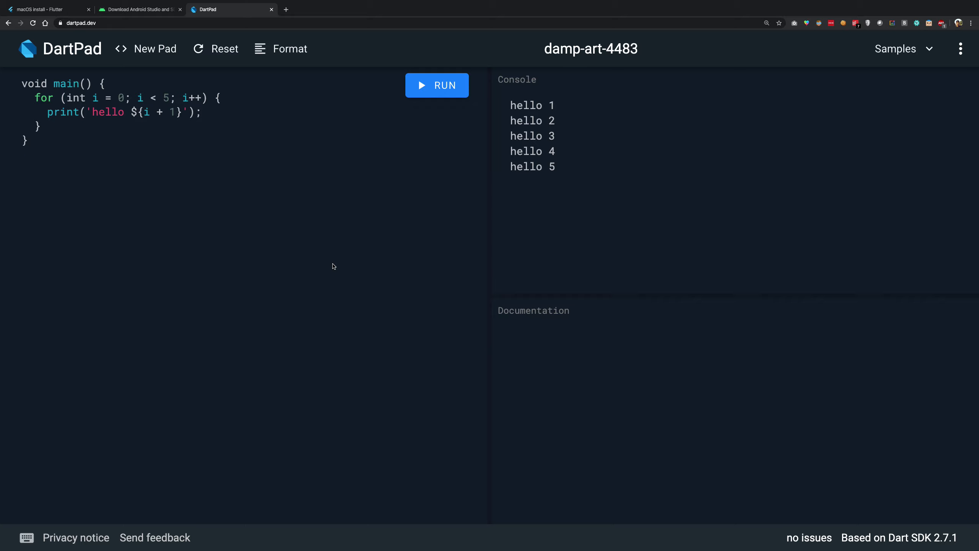
# Delete the for loop inside main() and write an empty print('') call in its place.
pyautogui.click(21, 154)
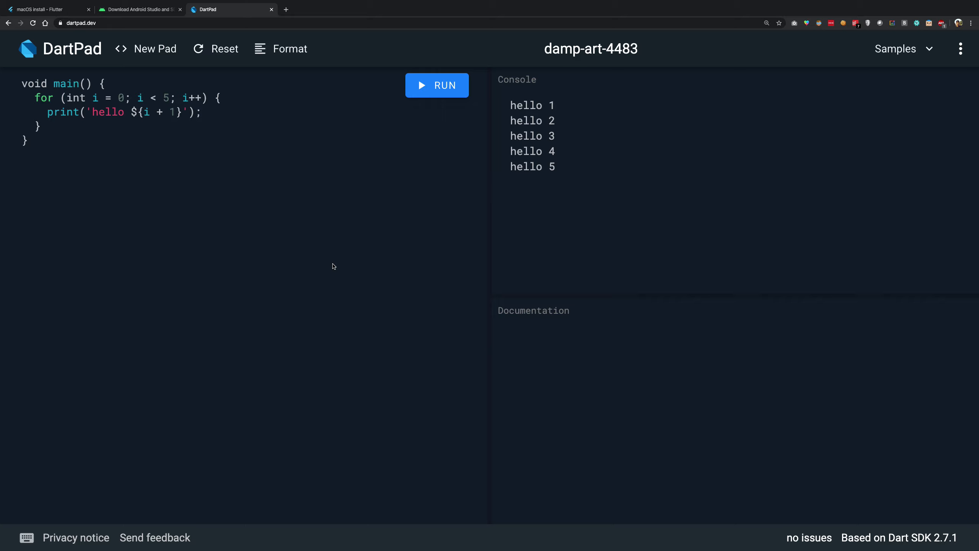
pyautogui.click(22, 154)
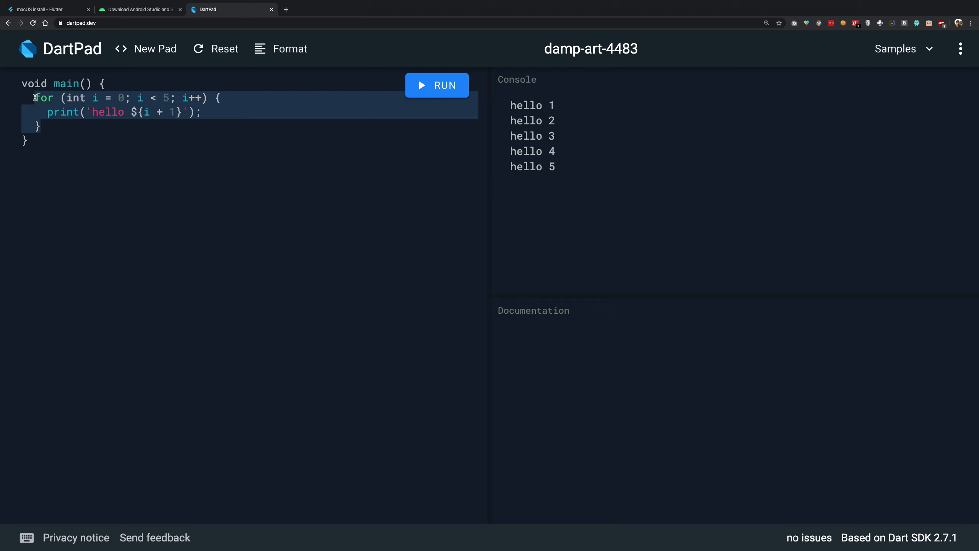
pyautogui.click(392, 133)
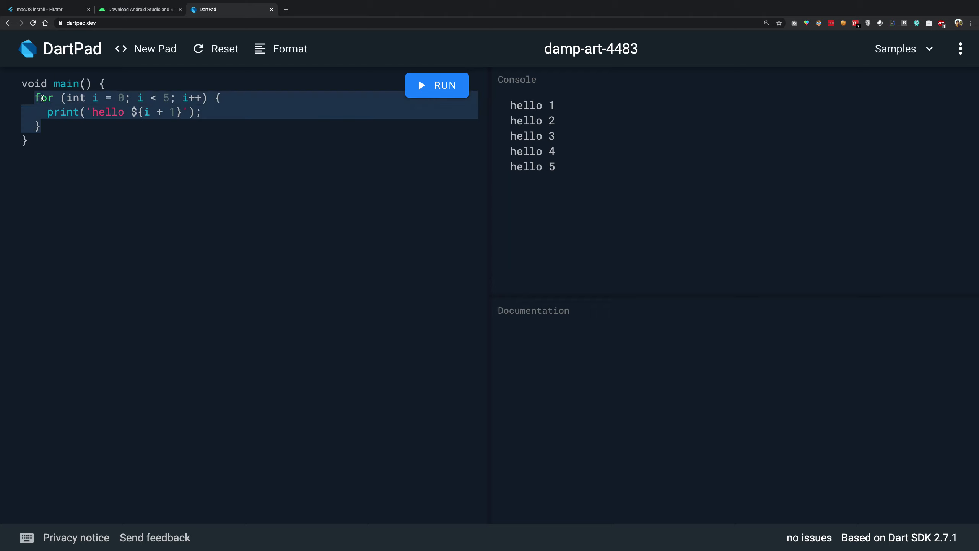
pyautogui.click(67, 84)
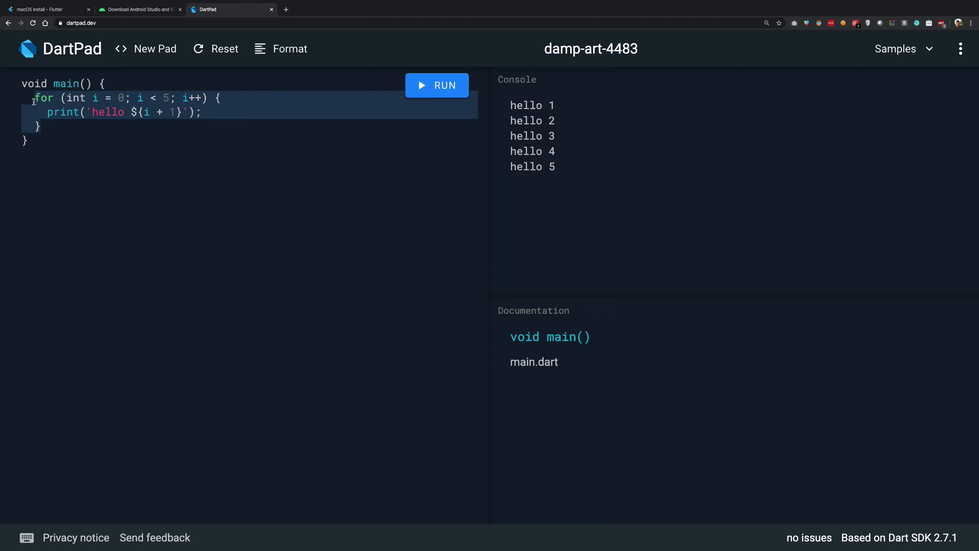
pyautogui.moveTo(65, 133)
pyautogui.write("print('")
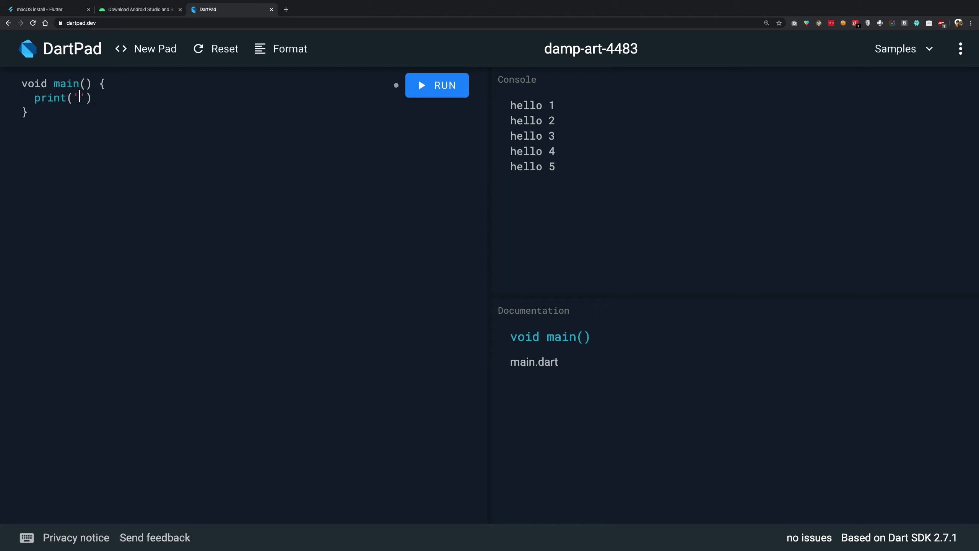
# Print 'hello', run without the semicolon to see the compile error, then restore the semicolon.
pyautogui.write('hello')
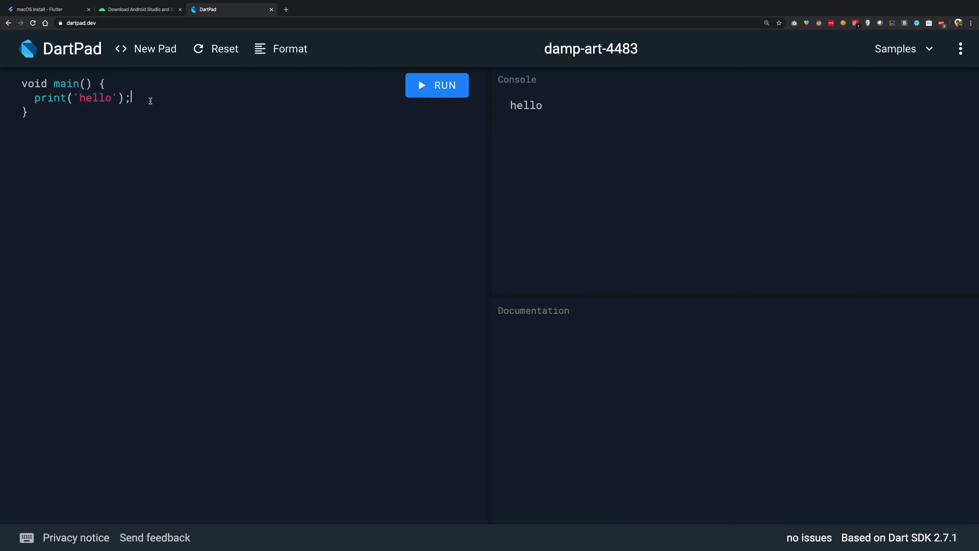
pyautogui.click(437, 86)
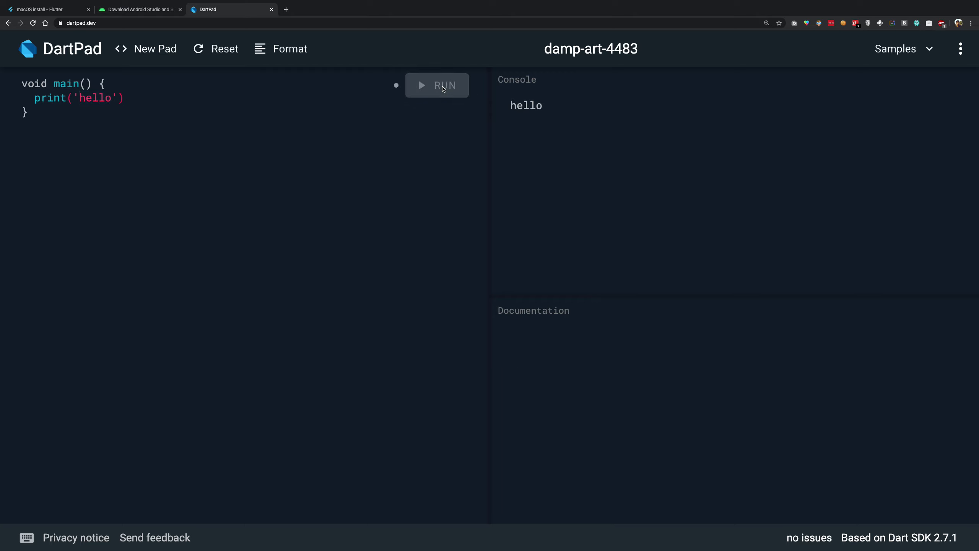
pyautogui.click(436, 85)
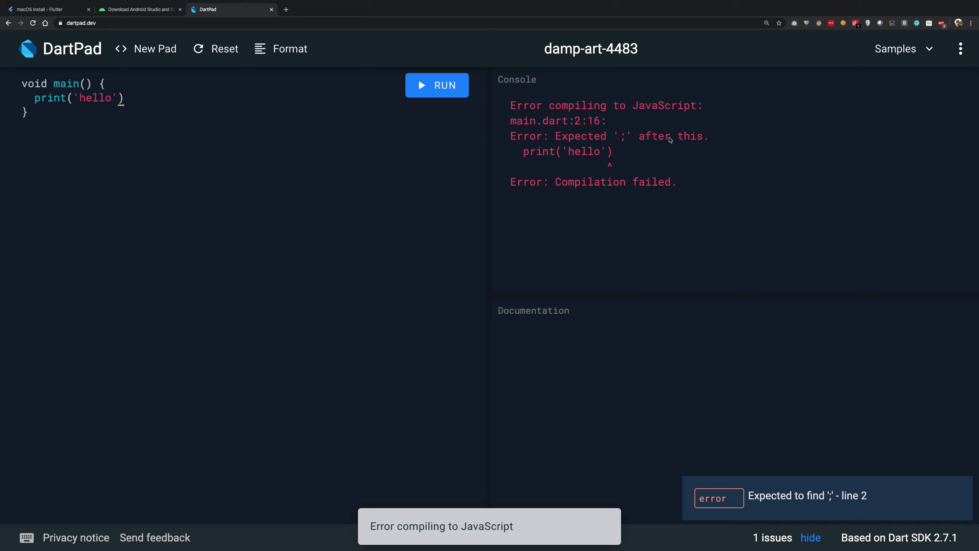
pyautogui.moveTo(562, 171)
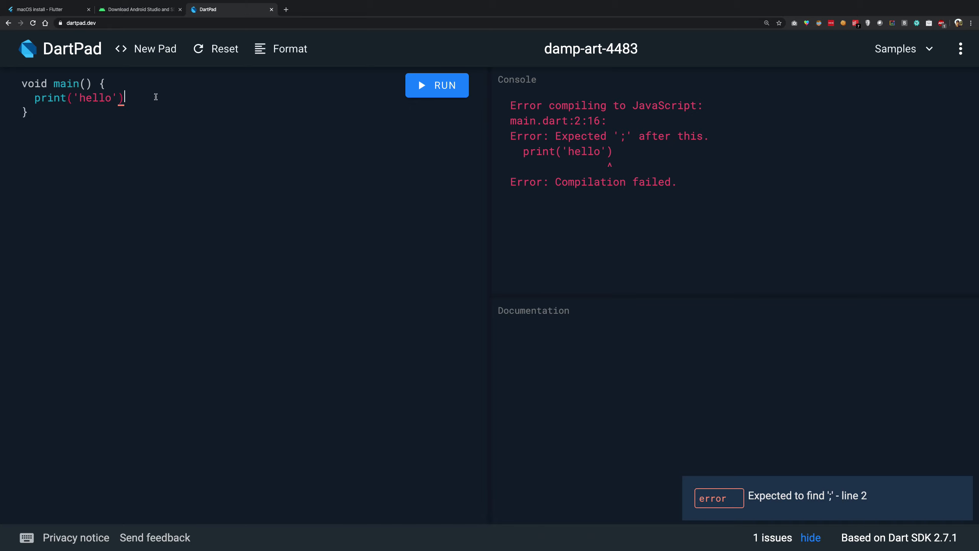
pyautogui.write(';')
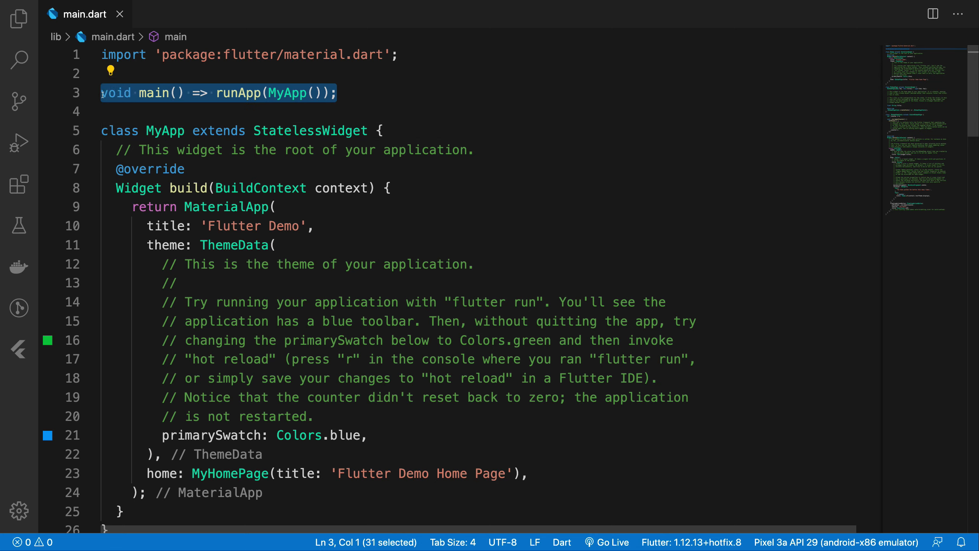
# Highlight the one-line arrow-function main declaration on line 3 of main.dart.
pyautogui.doubleClick(237, 92)
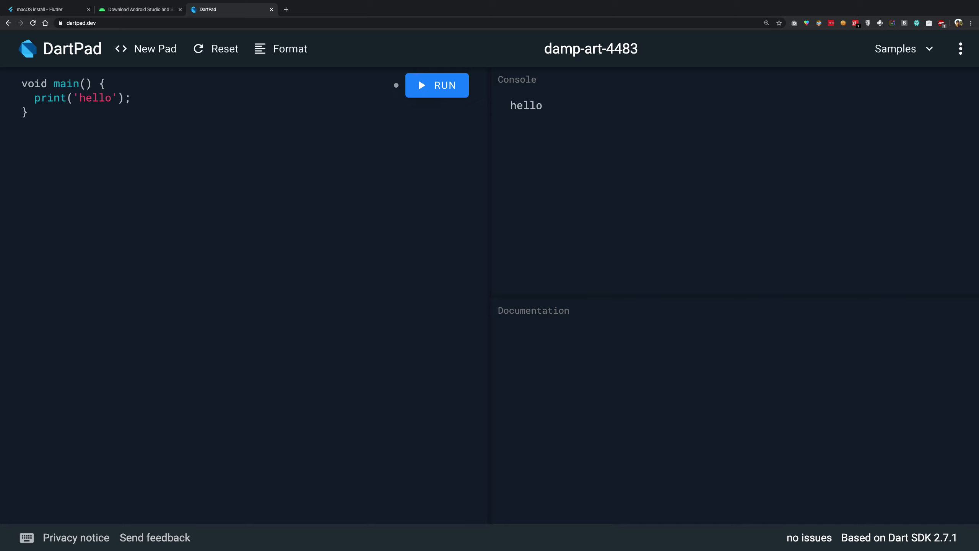
# Define printsomething as an arrow function returning 100 and print its result in main.
pyautogui.write('void printsomething() =>')
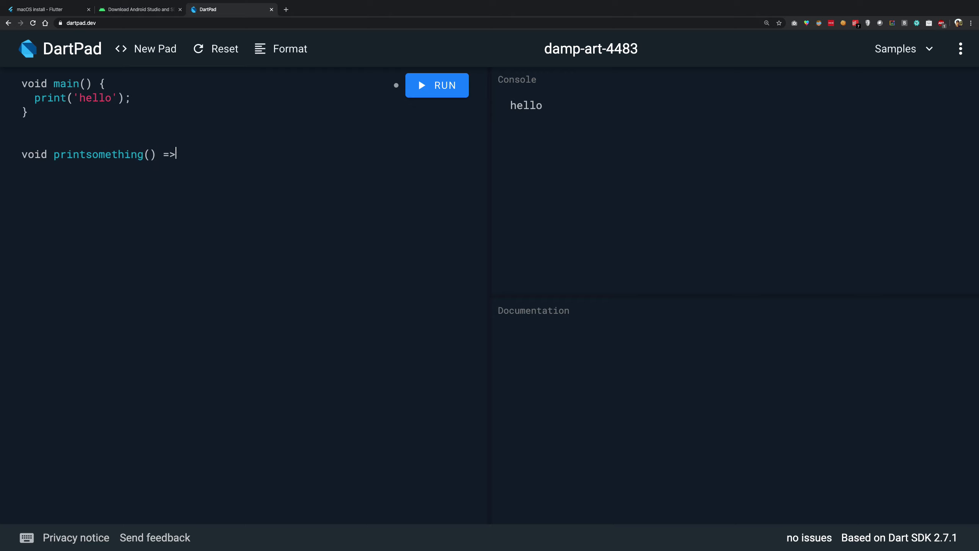
pyautogui.write("print('wow')")
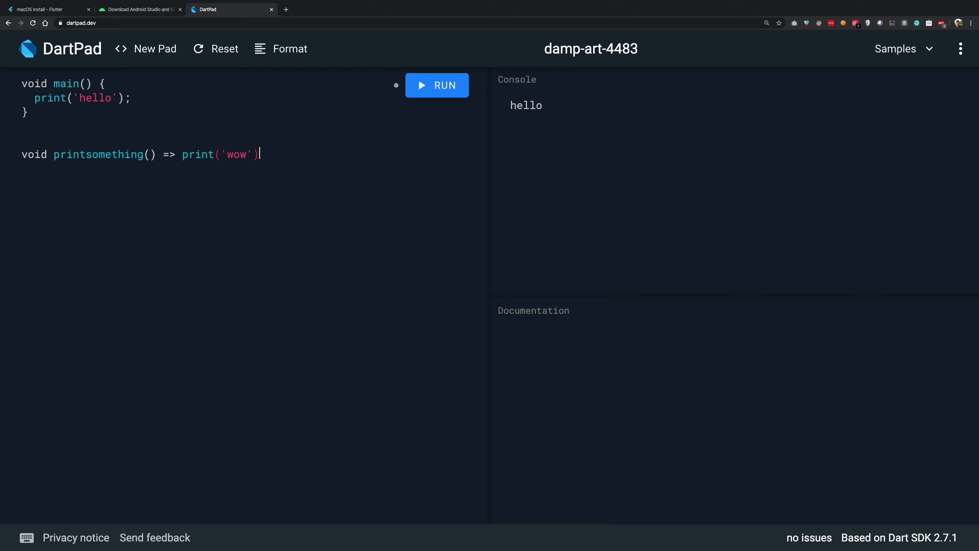
pyautogui.write(';')
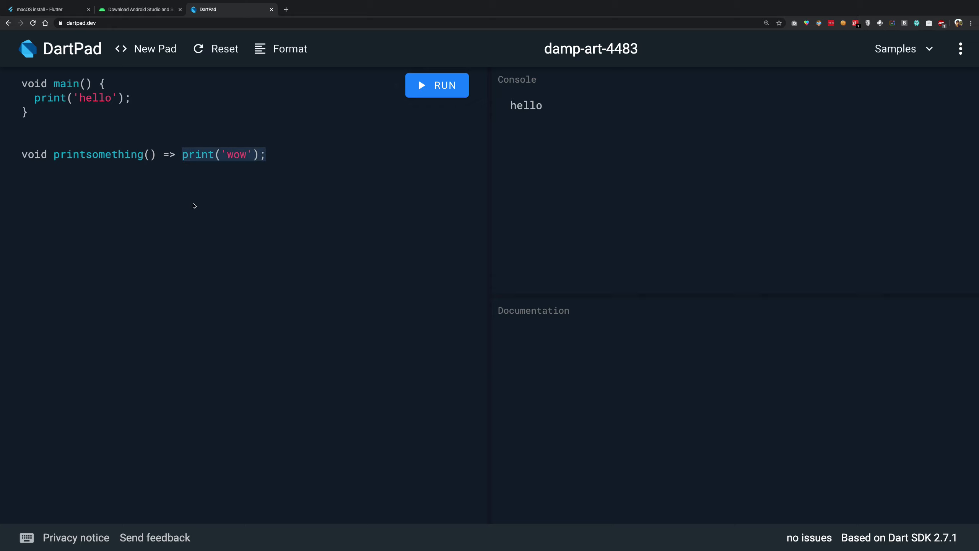
pyautogui.write('100')
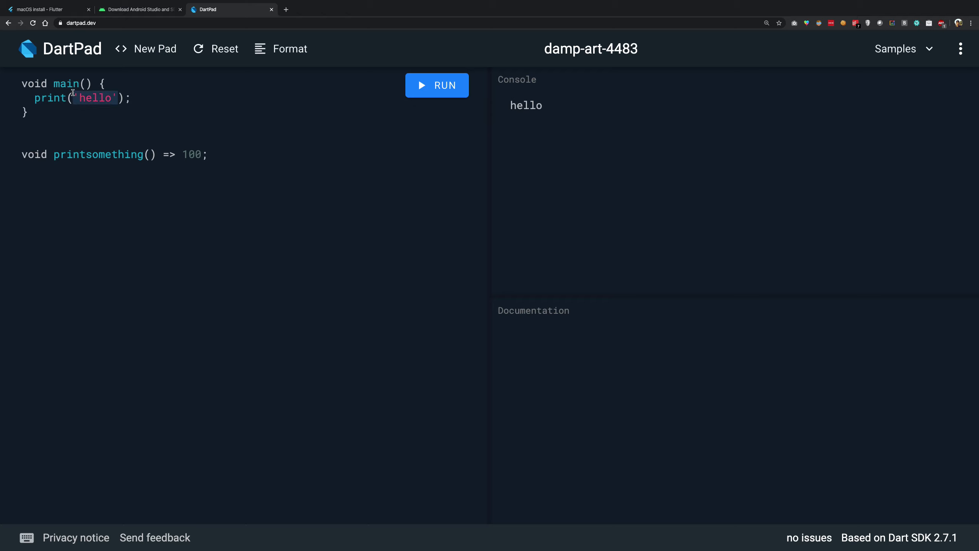
pyautogui.write('printsomething(')
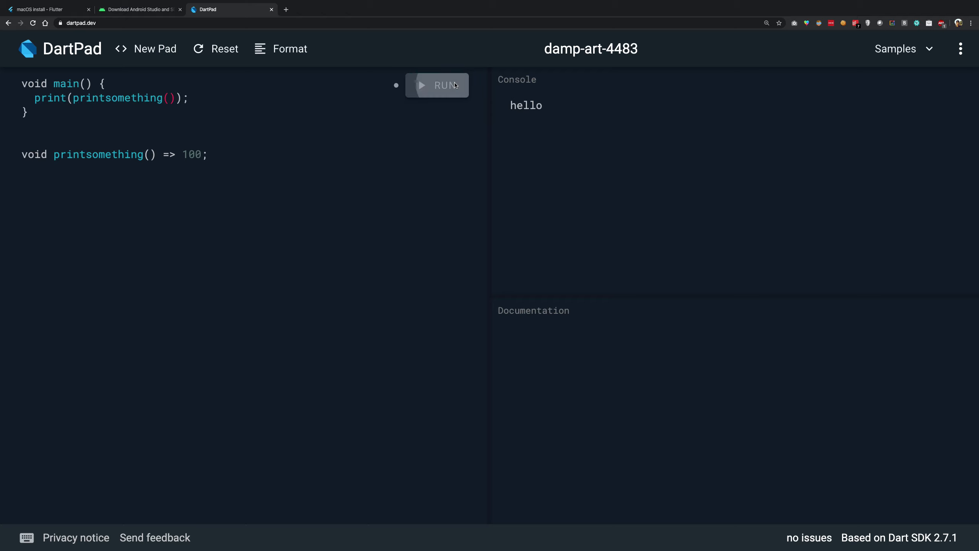
# Run, fix the void-type error with an int return type, then rewrite using return.
pyautogui.click(437, 85)
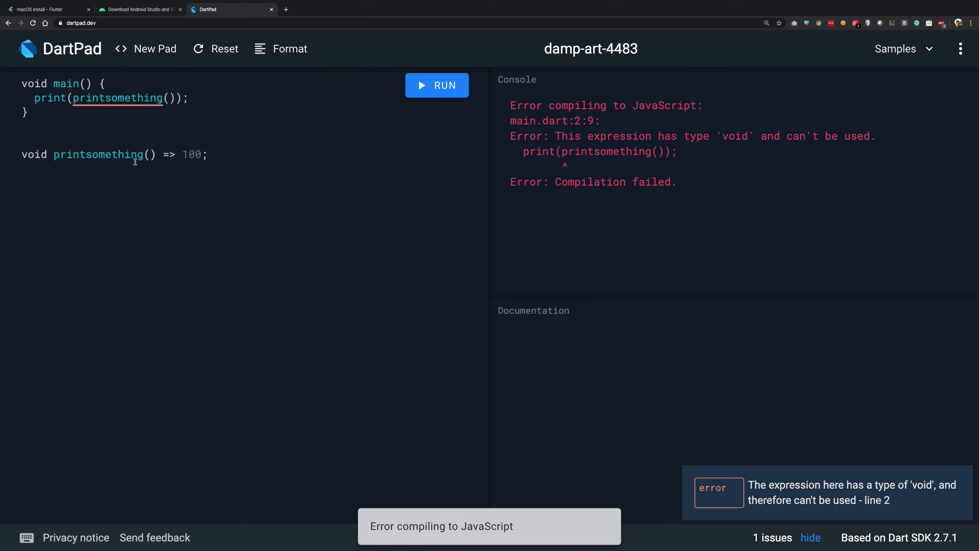
pyautogui.write('int')
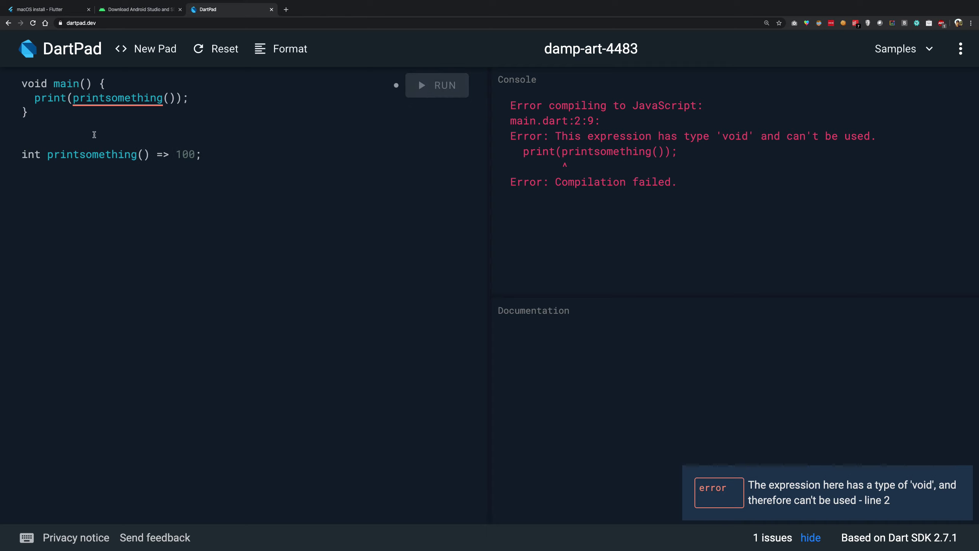
pyautogui.click(436, 85)
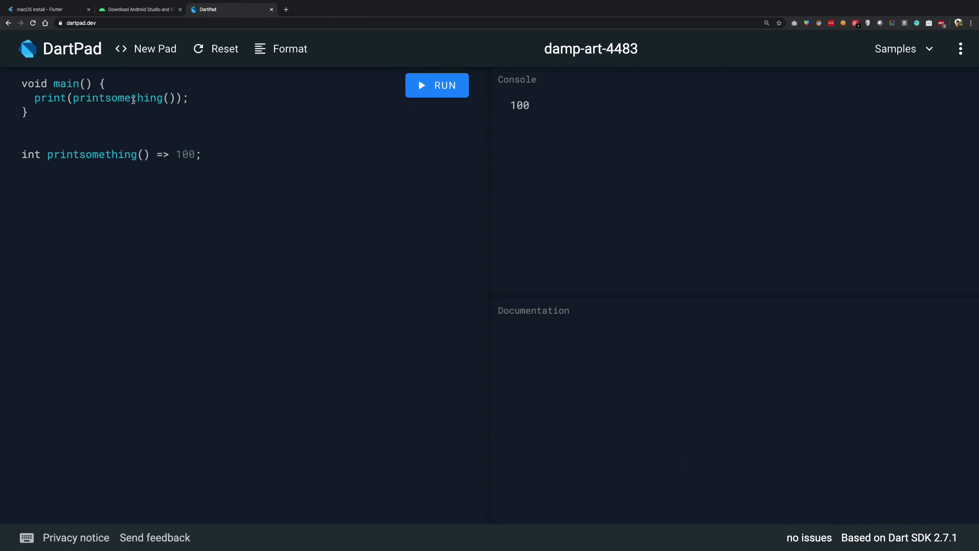
pyautogui.moveTo(524, 98)
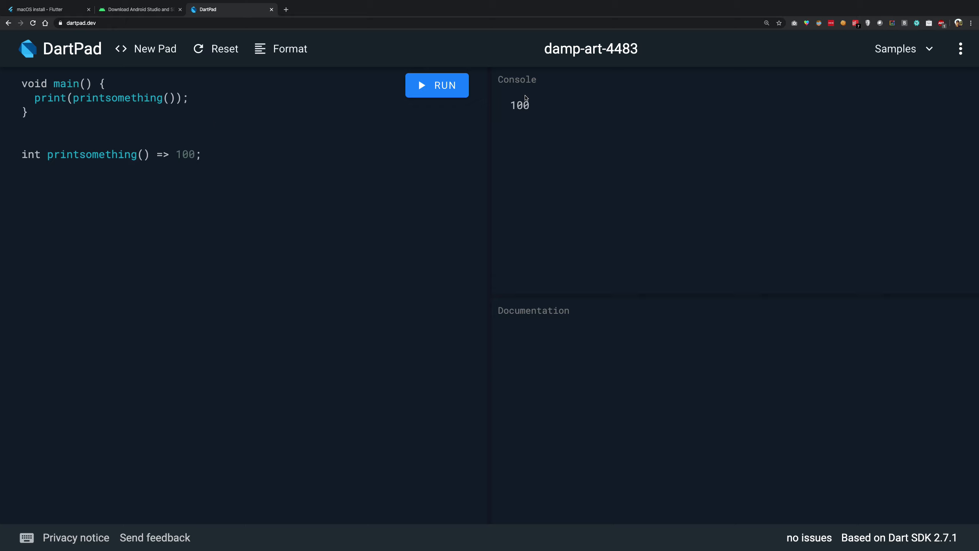
pyautogui.doubleClick(185, 155)
pyautogui.write('{ ')
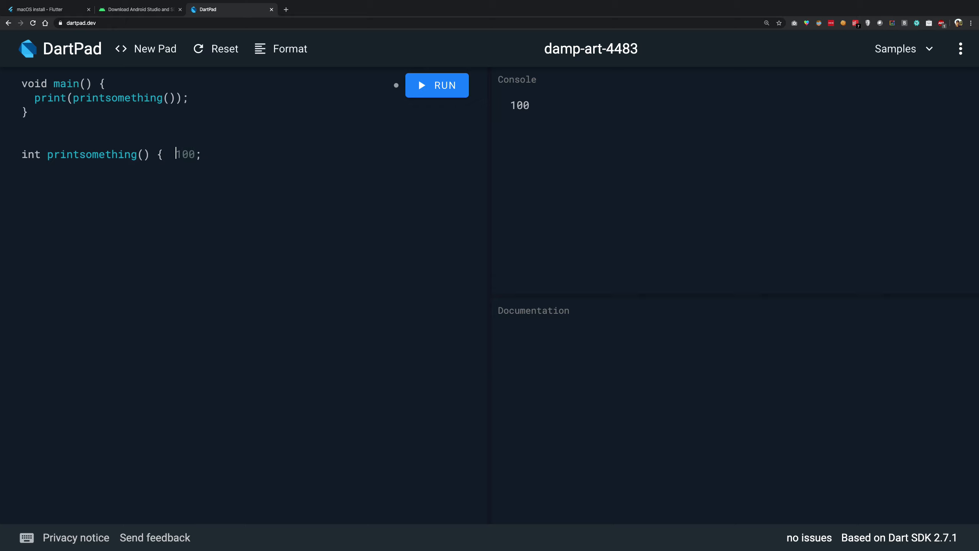
pyautogui.write('return')
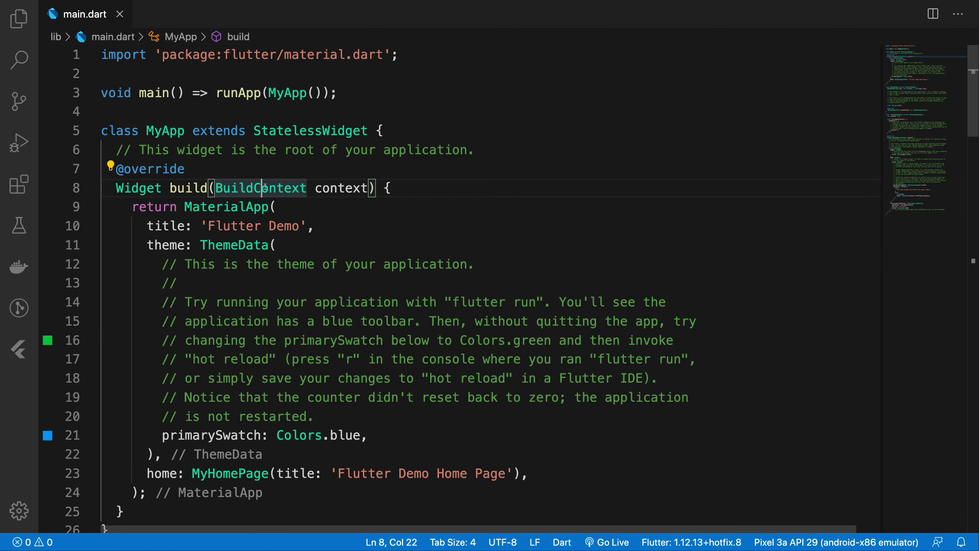
# Scroll through the Flutter starter code, highlighting the class MyApp extends.
pyautogui.scroll(-3)
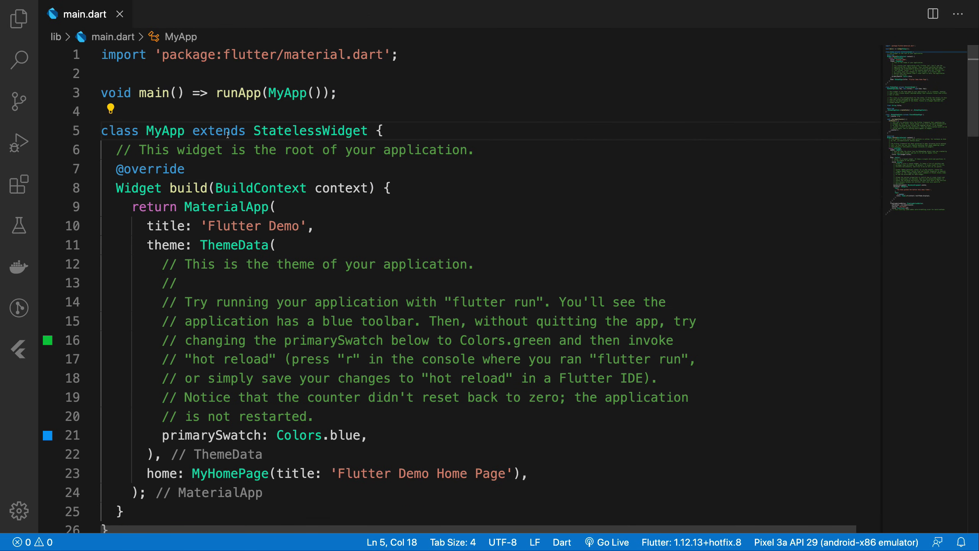
pyautogui.doubleClick(119, 130)
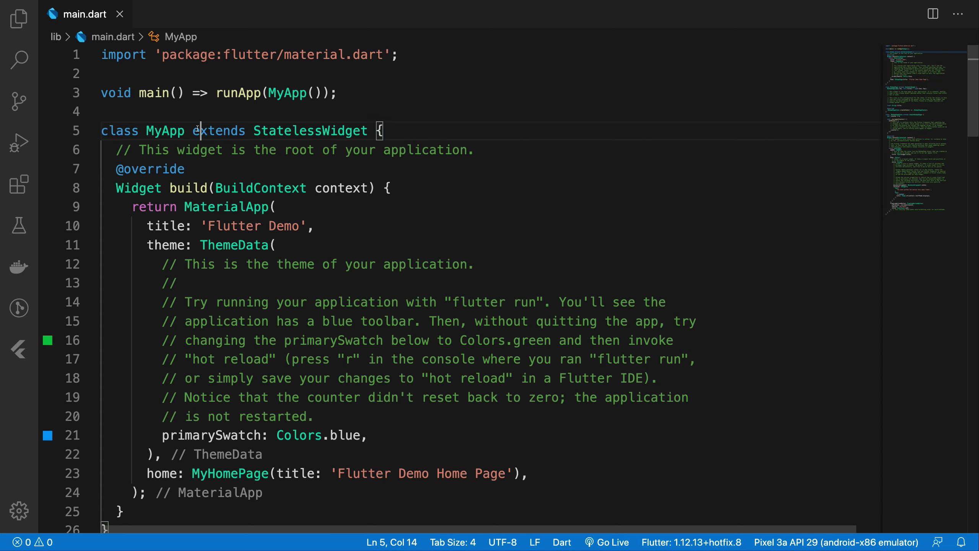
pyautogui.moveTo(261, 188)
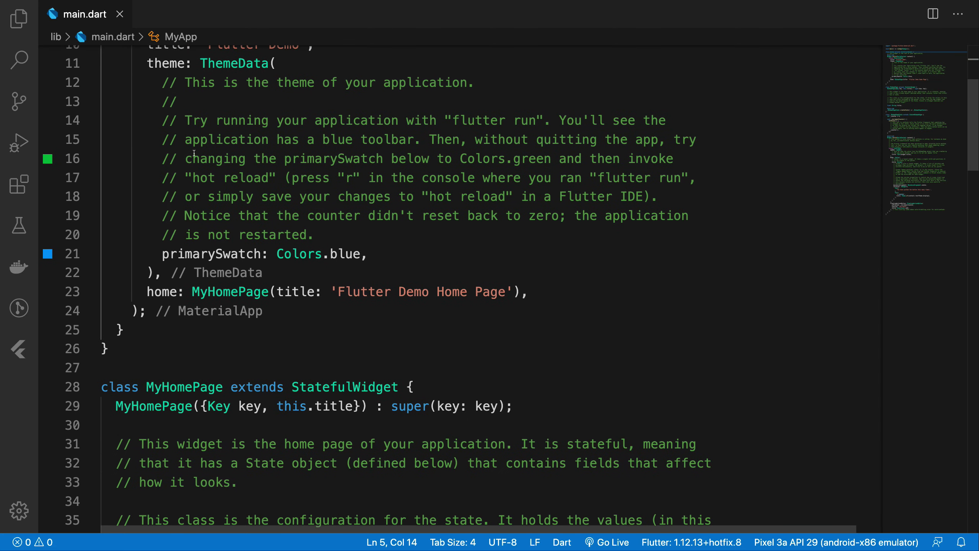
pyautogui.scroll(-3)
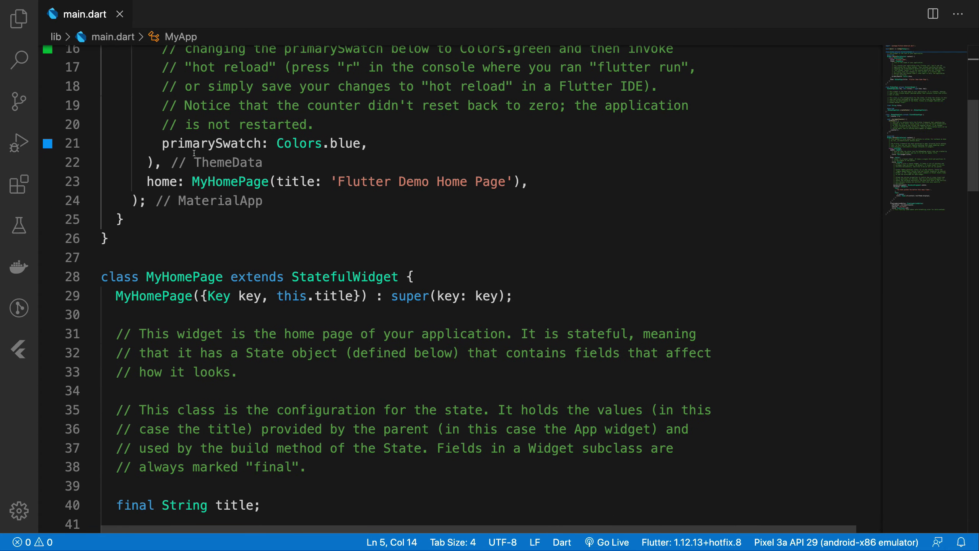
pyautogui.scroll(-3)
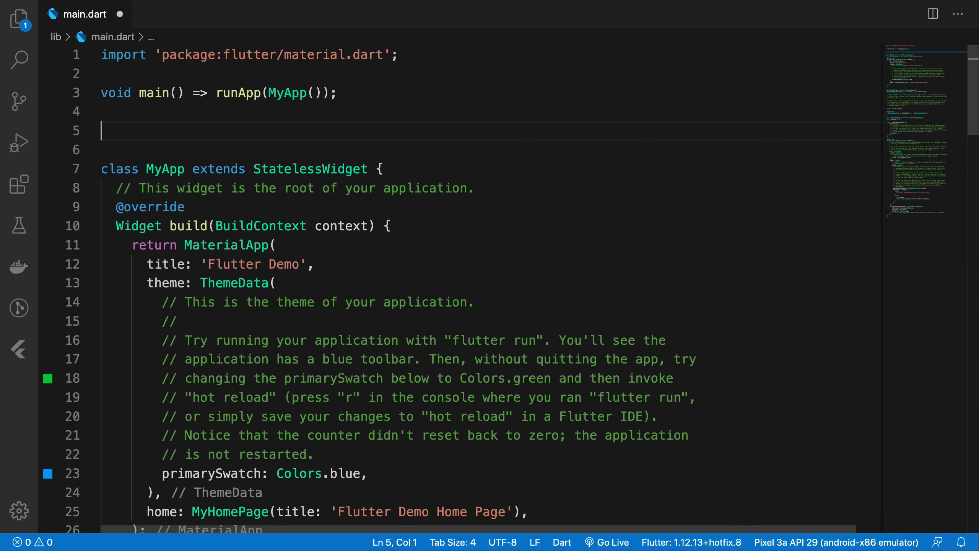
# Type comments '// Root Widget', '// 1. W1 2. W2' and '// W1 -> W1.1 ; W2 -> W2.1, W2.2 ...'.
pyautogui.write('// Wid')
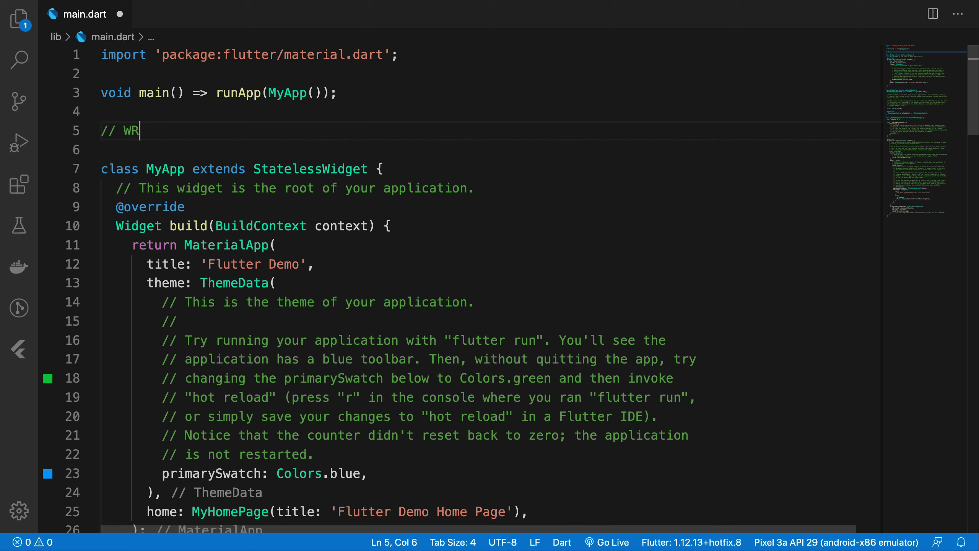
pyautogui.write('Root Wi')
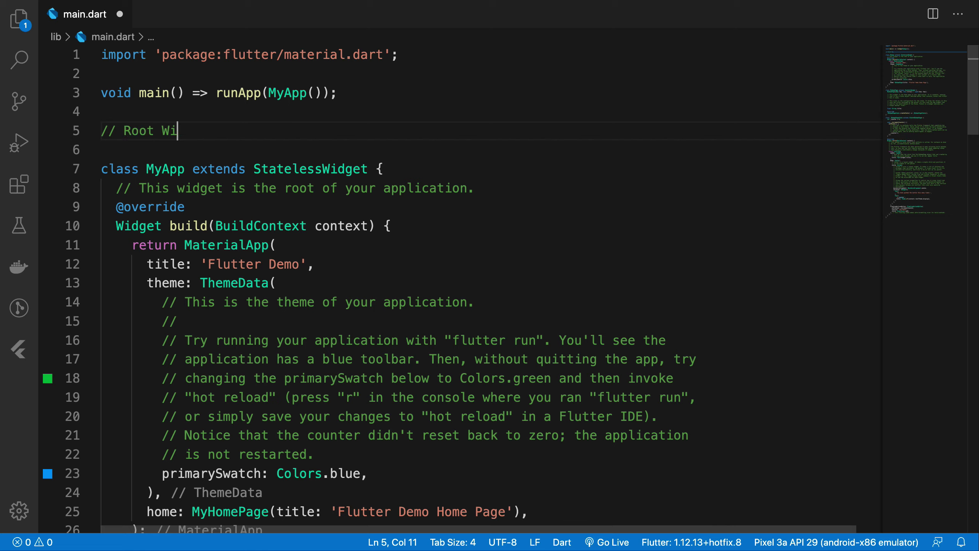
pyautogui.write('dget')
pyautogui.write('// 1.')
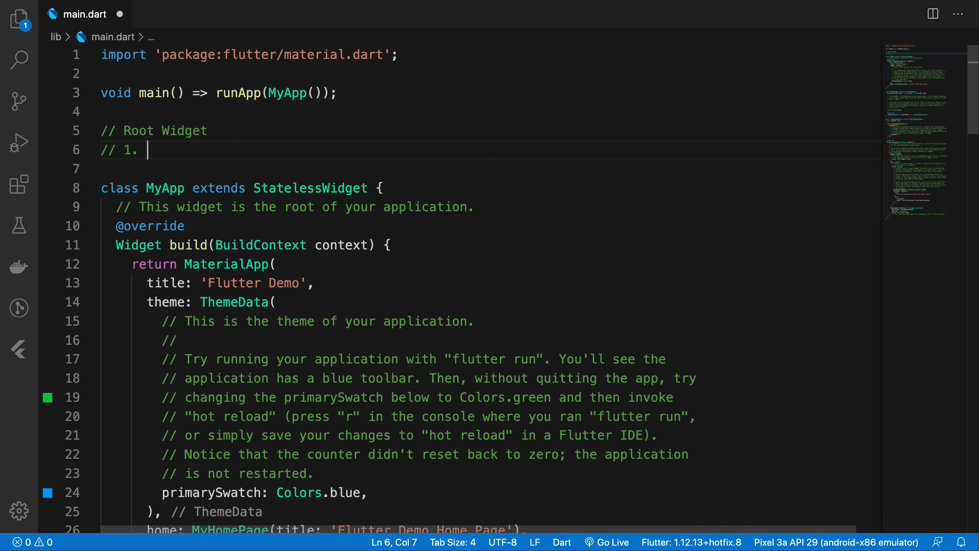
pyautogui.write('W1 2. W2')
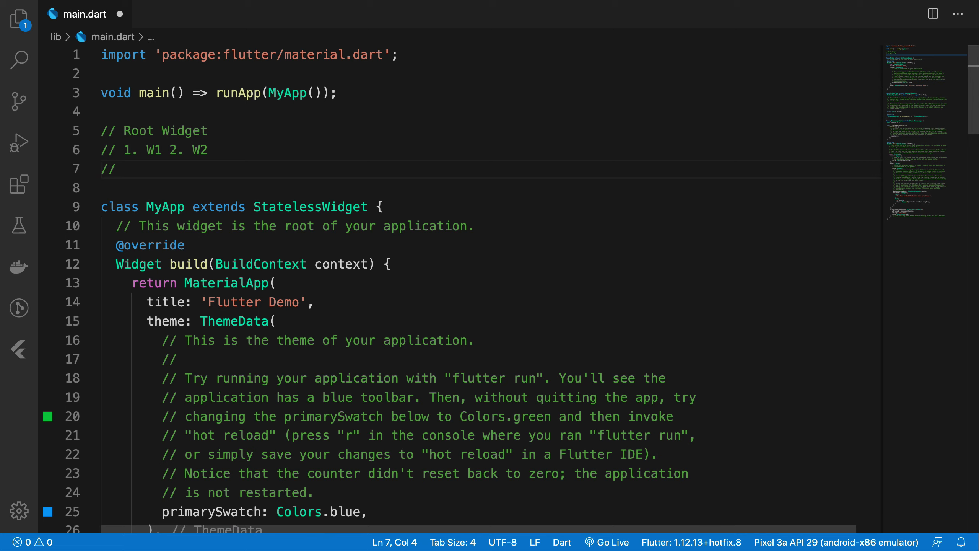
pyautogui.write('W1 -> W1')
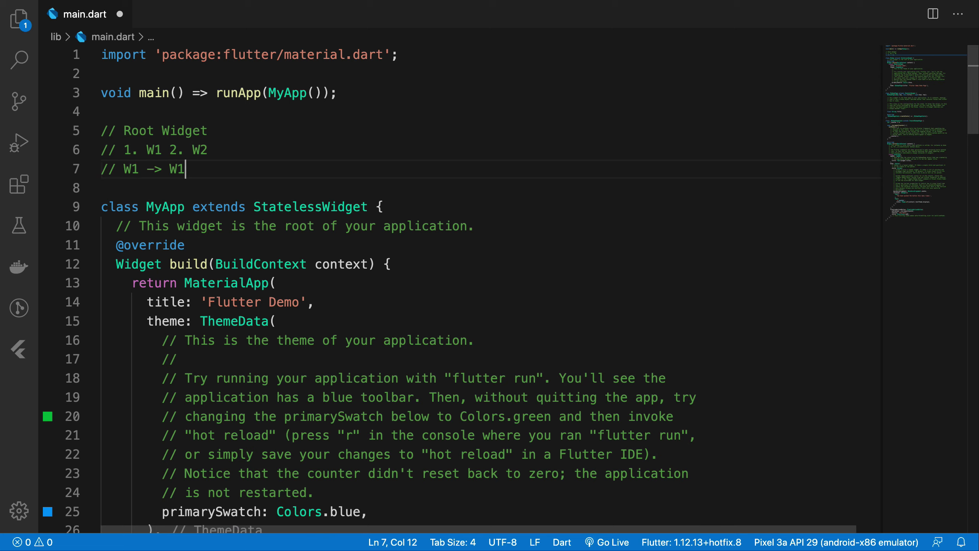
pyautogui.write('.1')
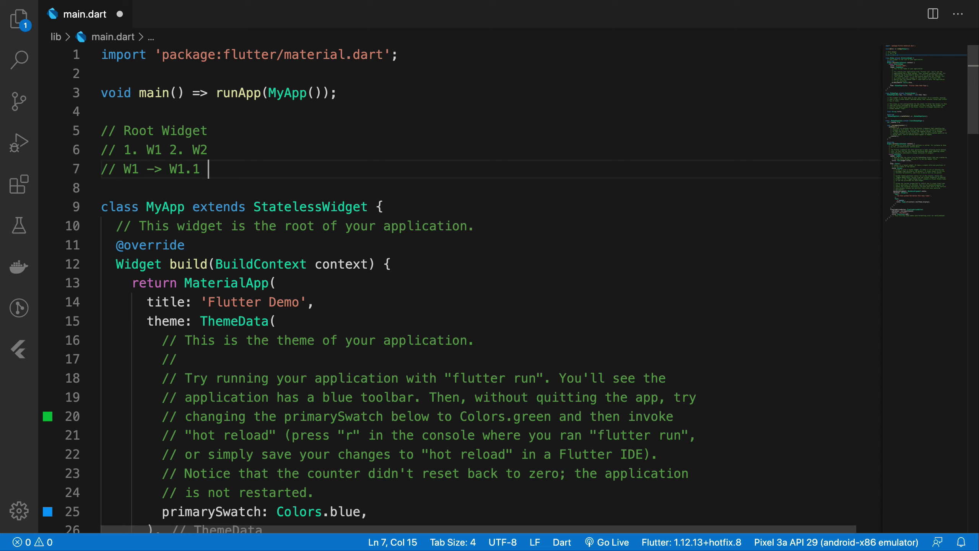
pyautogui.write('; W2 -> W')
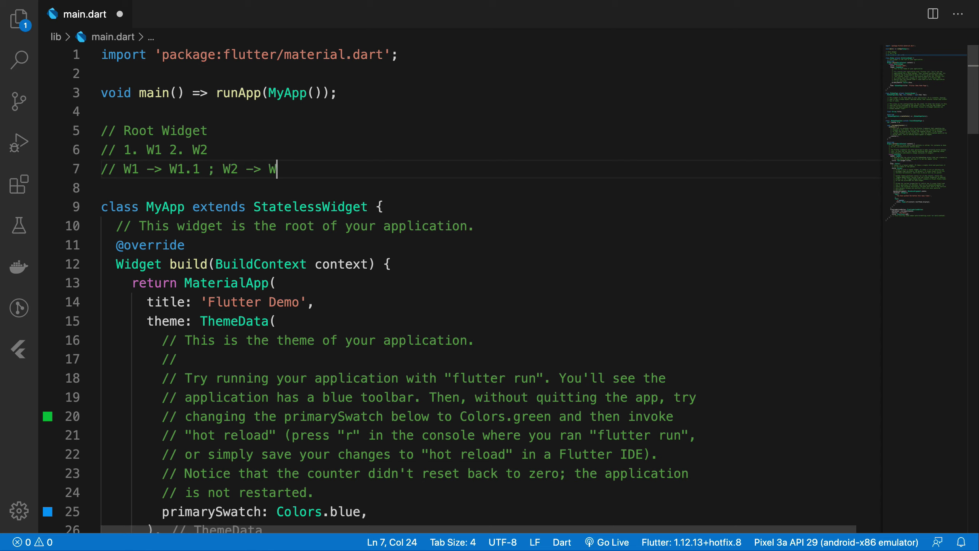
pyautogui.write('2.1')
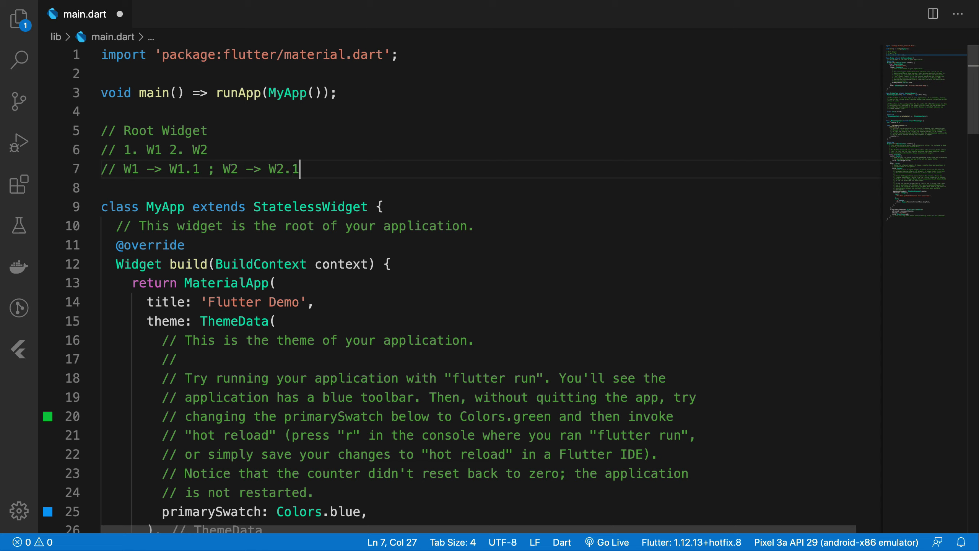
pyautogui.write(', W2.2 ...')
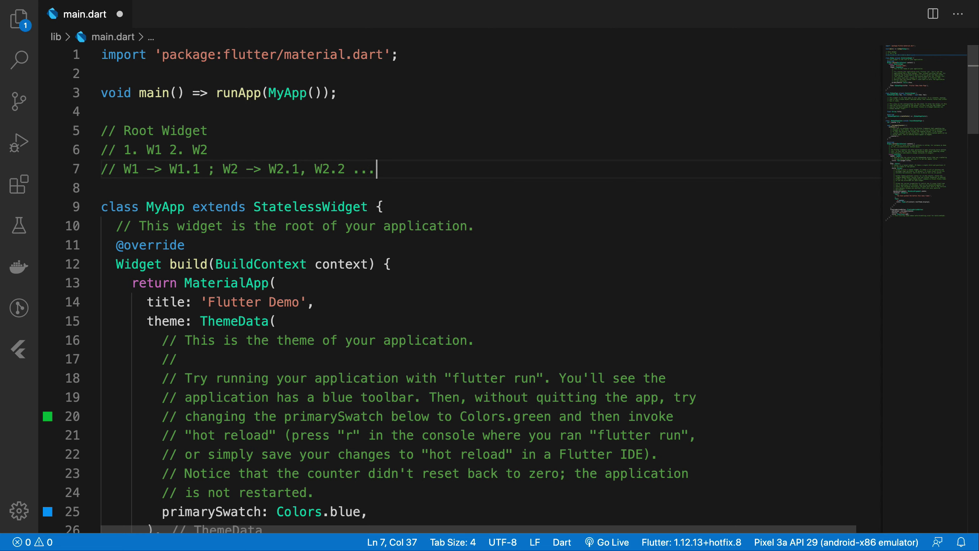
pyautogui.press('Enter')
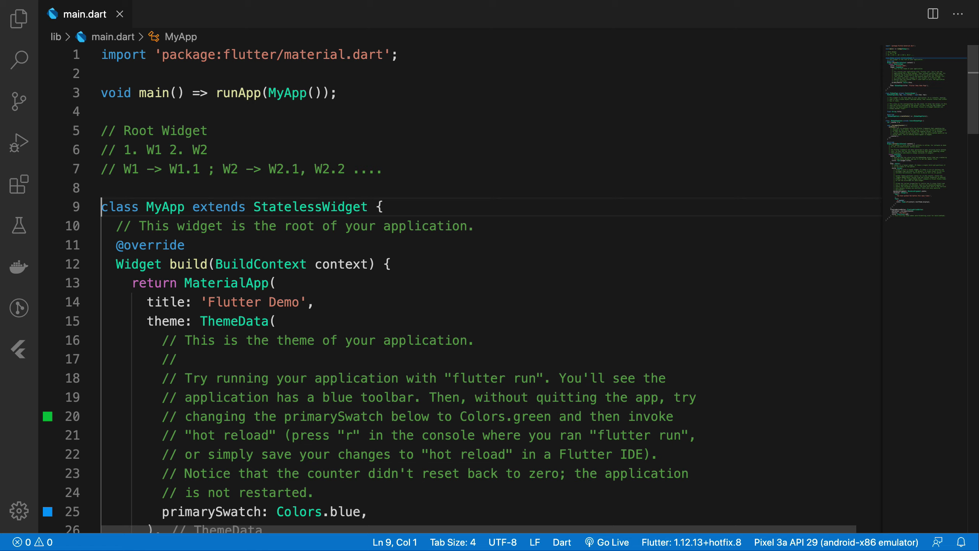
# Delete the widget hierarchy comment lines and highlight StatelessWidget twice for discussion.
pyautogui.moveTo(101, 149); pyautogui.dragTo(383, 170)
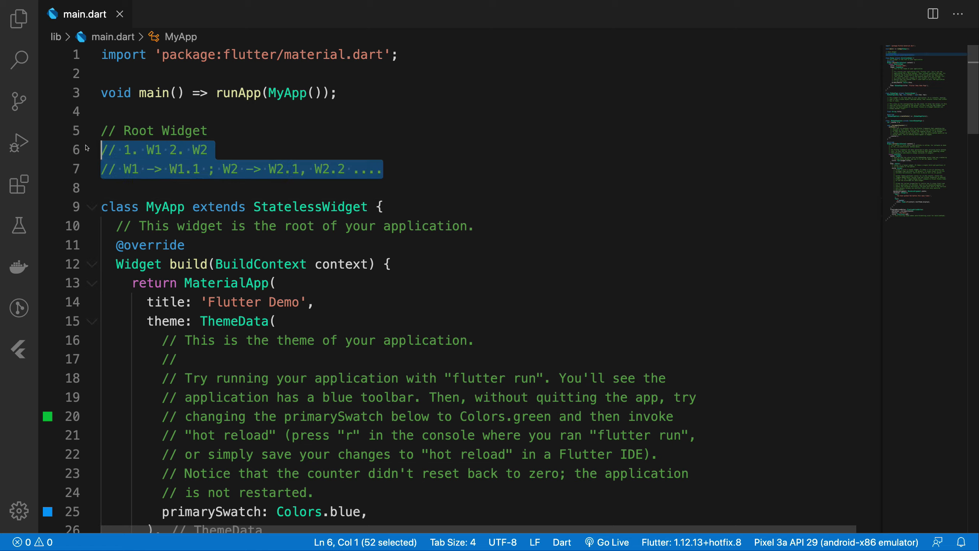
pyautogui.press('Delete')
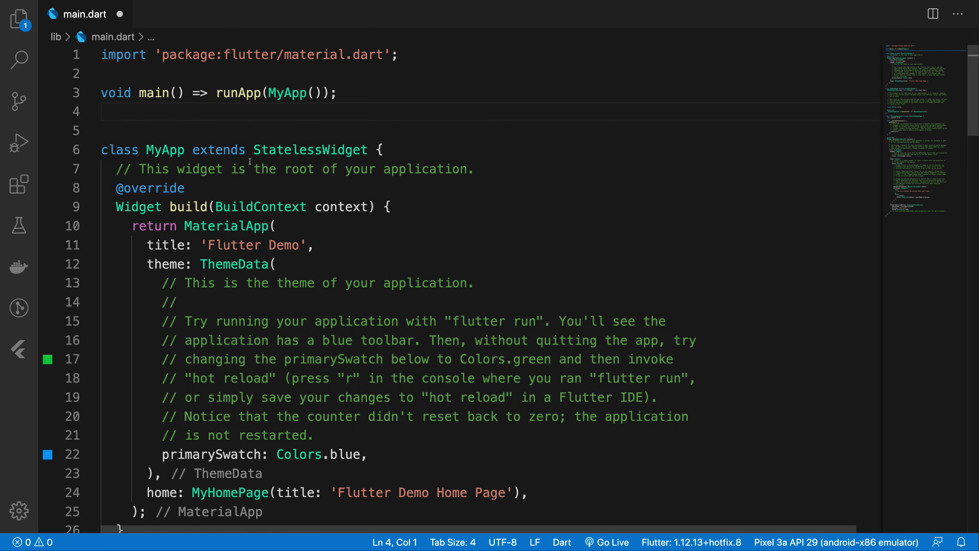
pyautogui.moveTo(310, 130)
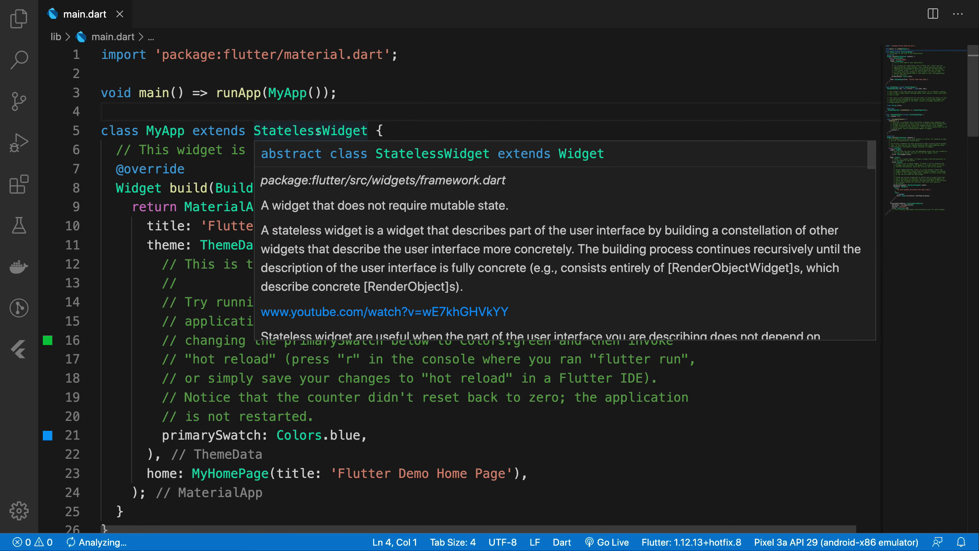
pyautogui.doubleClick(311, 131)
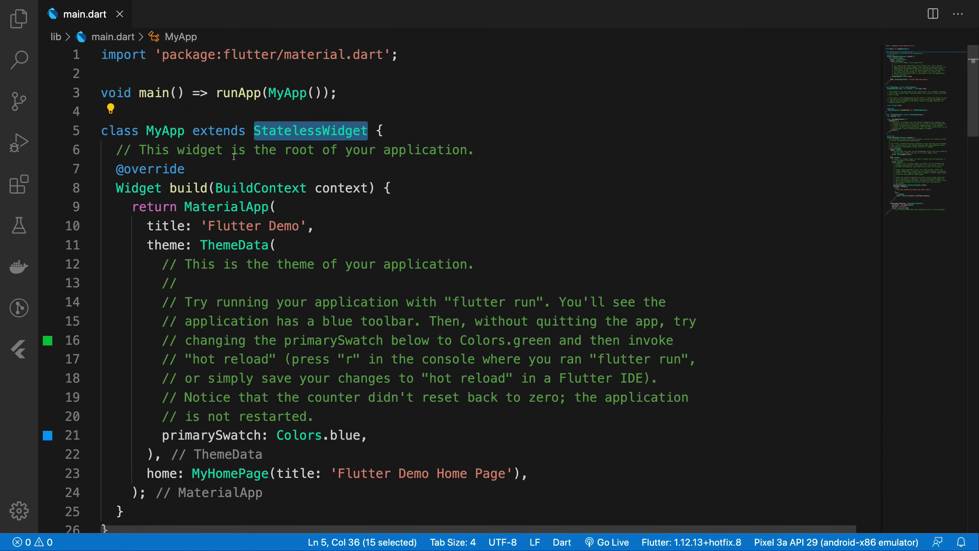
pyautogui.moveTo(227, 206)
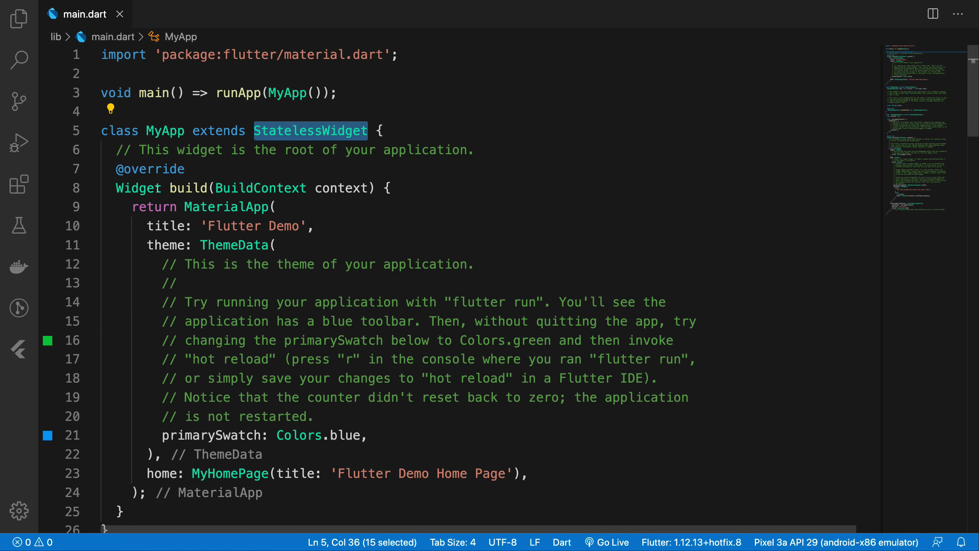
pyautogui.doubleClick(139, 188)
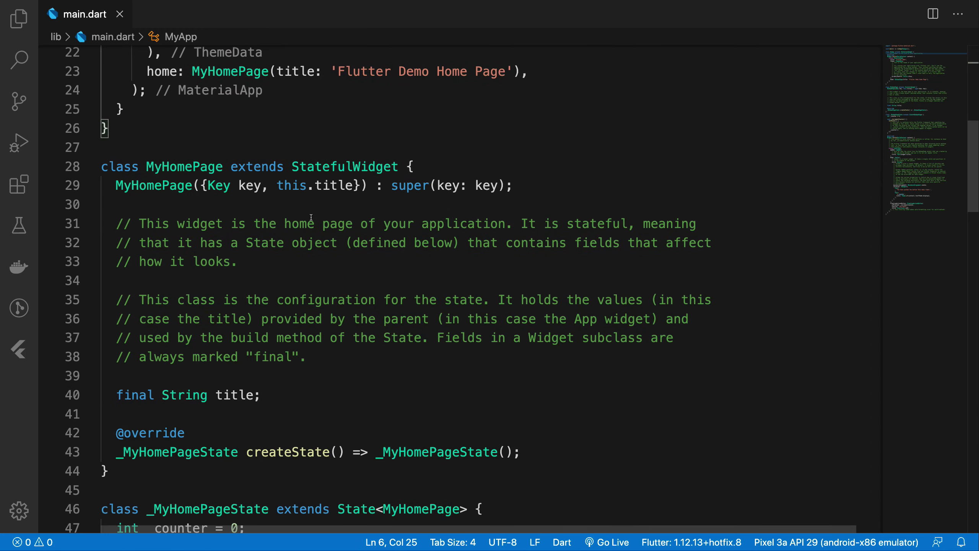
# Scroll up and down through main.dart to review the remaining starter code.
pyautogui.scroll(-3)
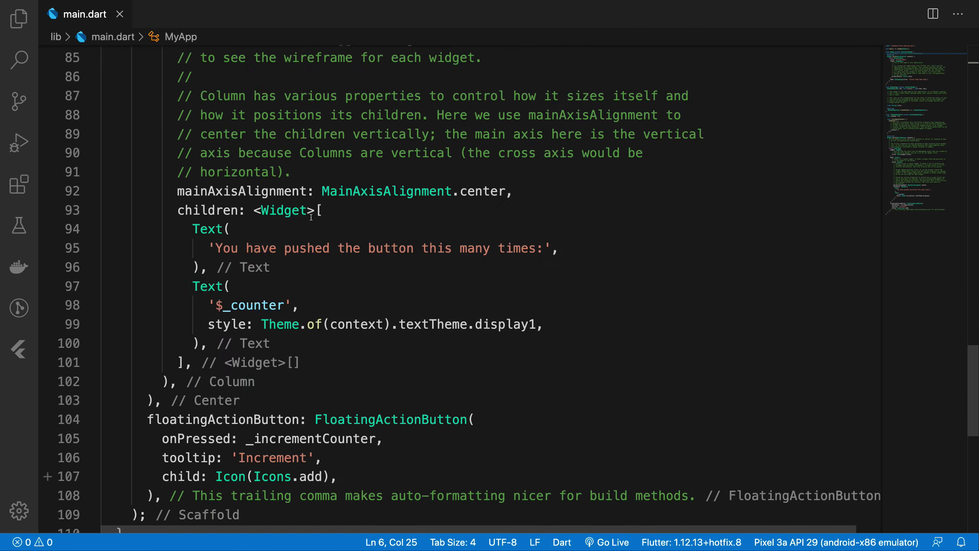
pyautogui.scroll(3)
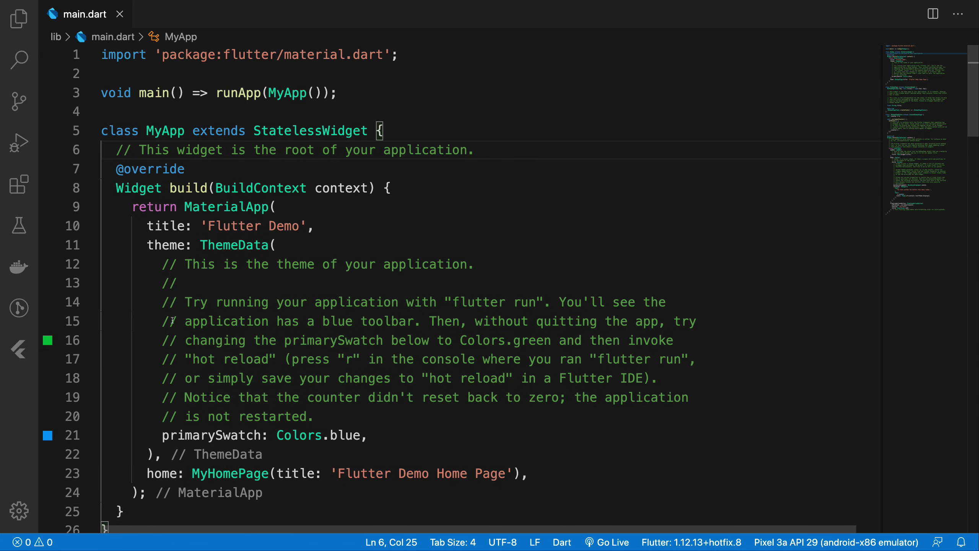
pyautogui.scroll(-3)
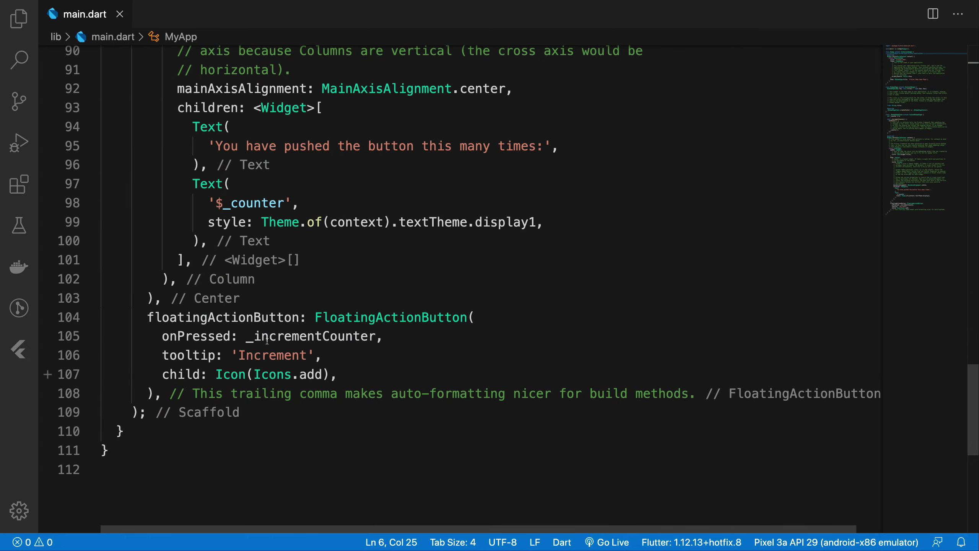
pyautogui.scroll(3)
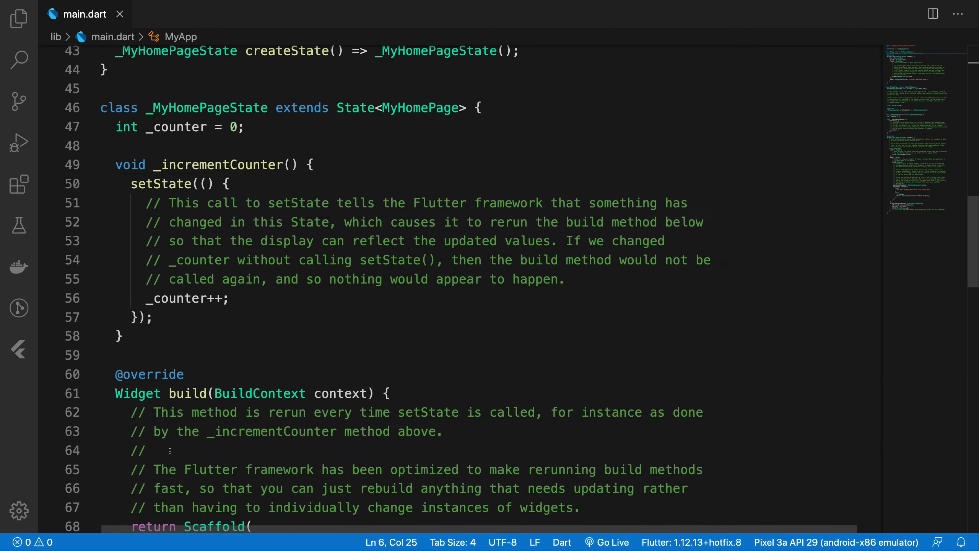